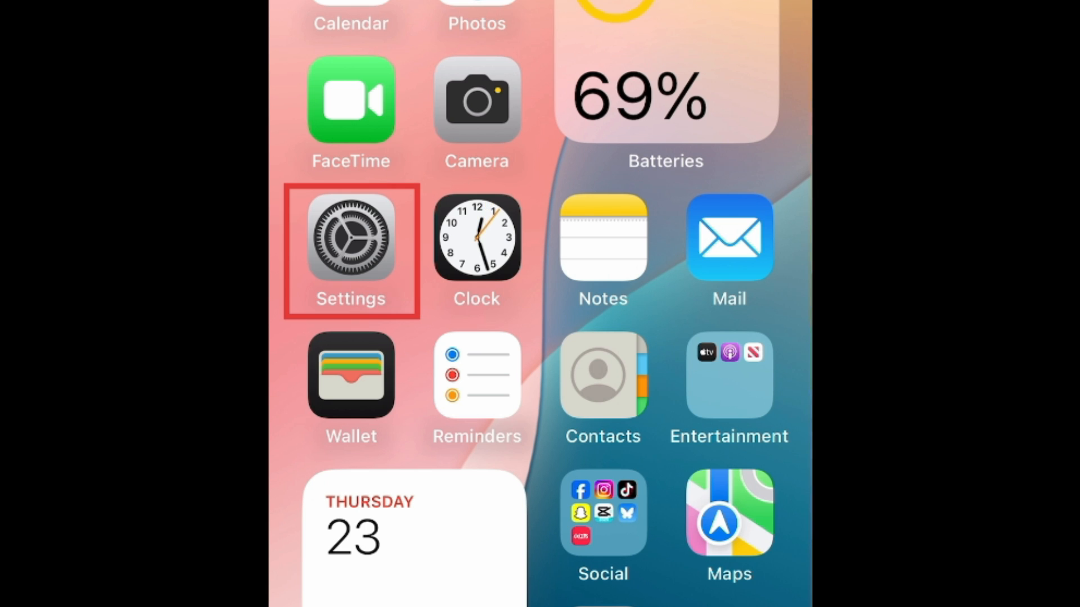
# Navigate from Settings to the iPhone Storage overview and its recommendations
pyautogui.click(351, 237)
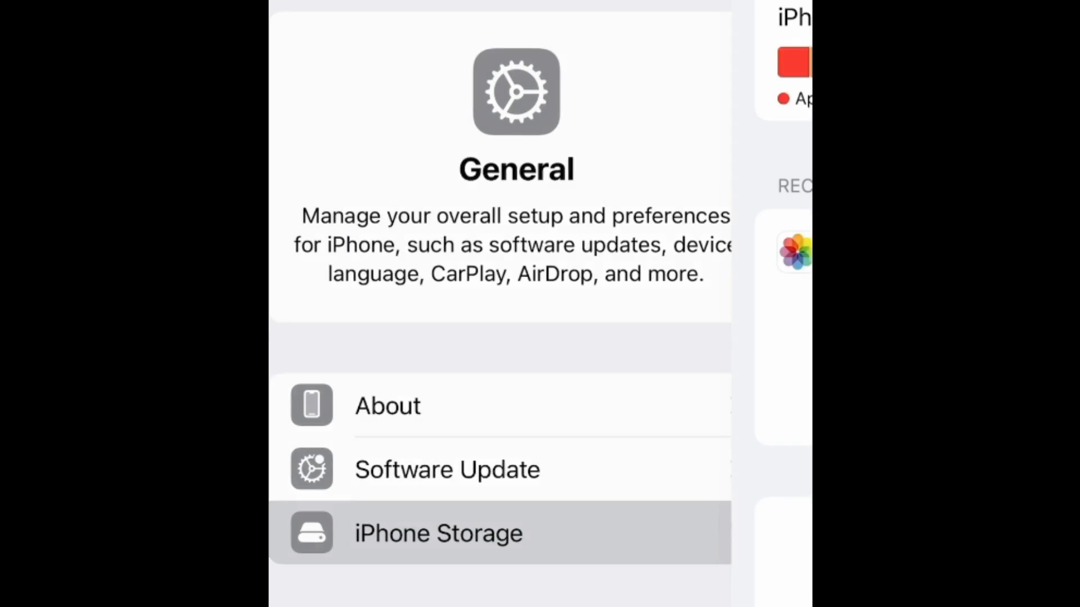
pyautogui.click(437, 534)
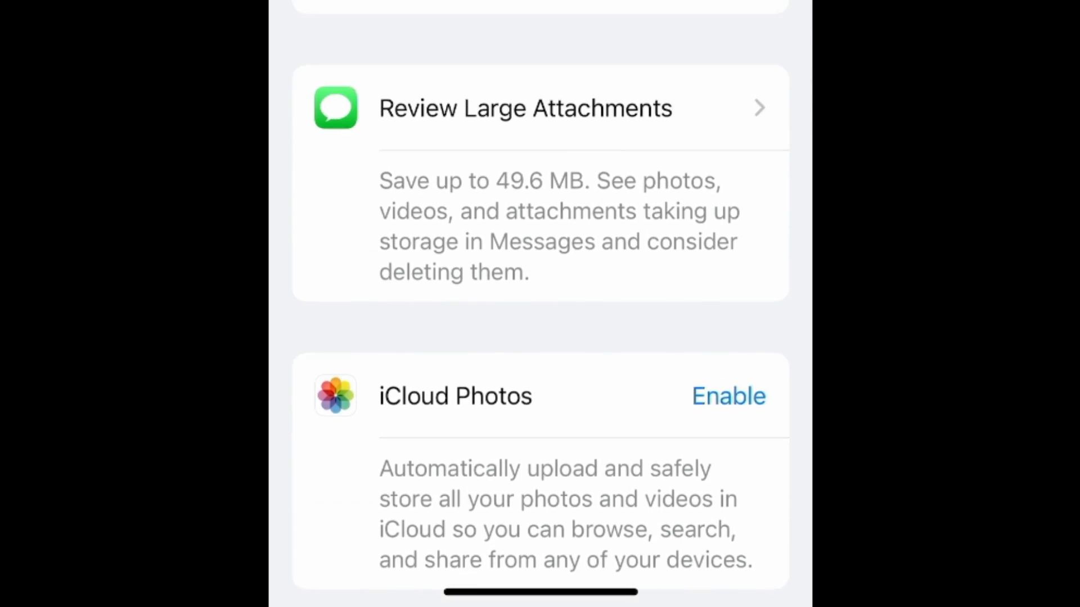
# Scroll the app list to Photos' storage details showing 4.48 GB in Recently Deleted
pyautogui.scroll(3)
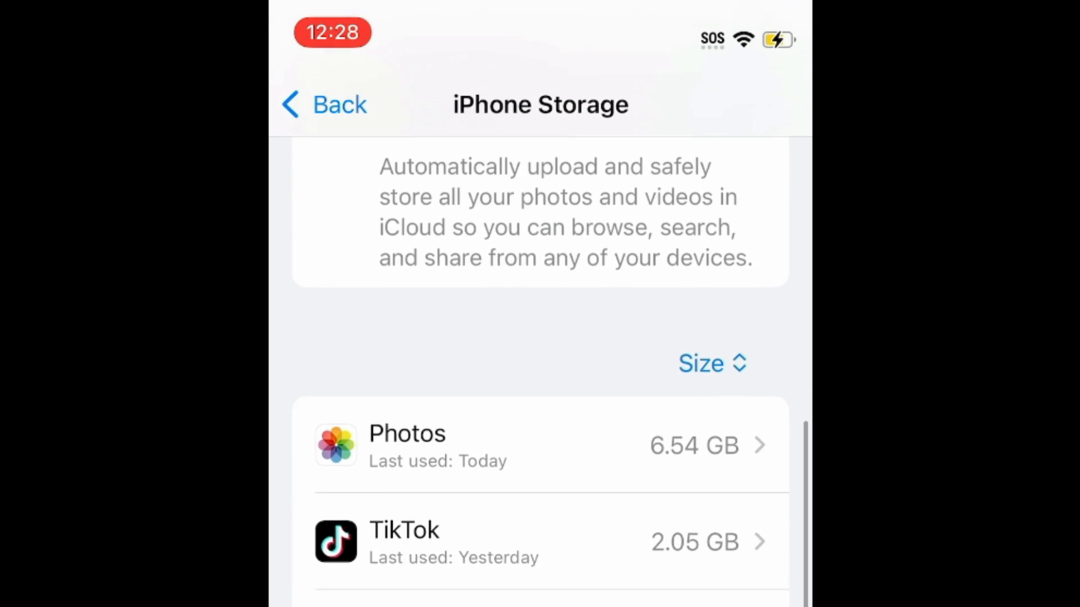
pyautogui.scroll(3)
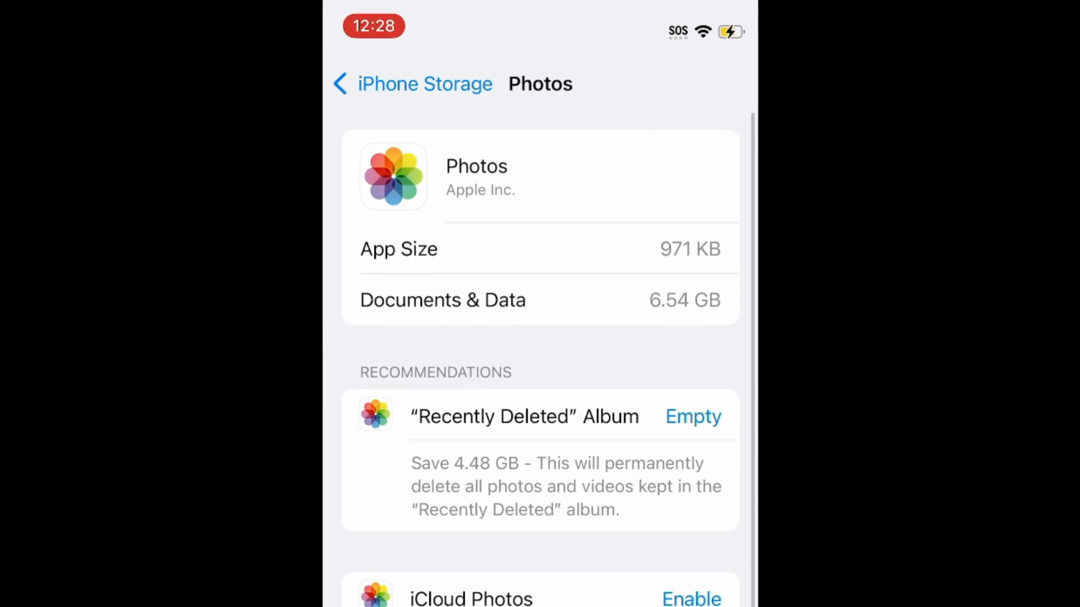
# Empty the Recently Deleted album, permanently removing 4.48 GB of photos and videos
pyautogui.scroll(-3)
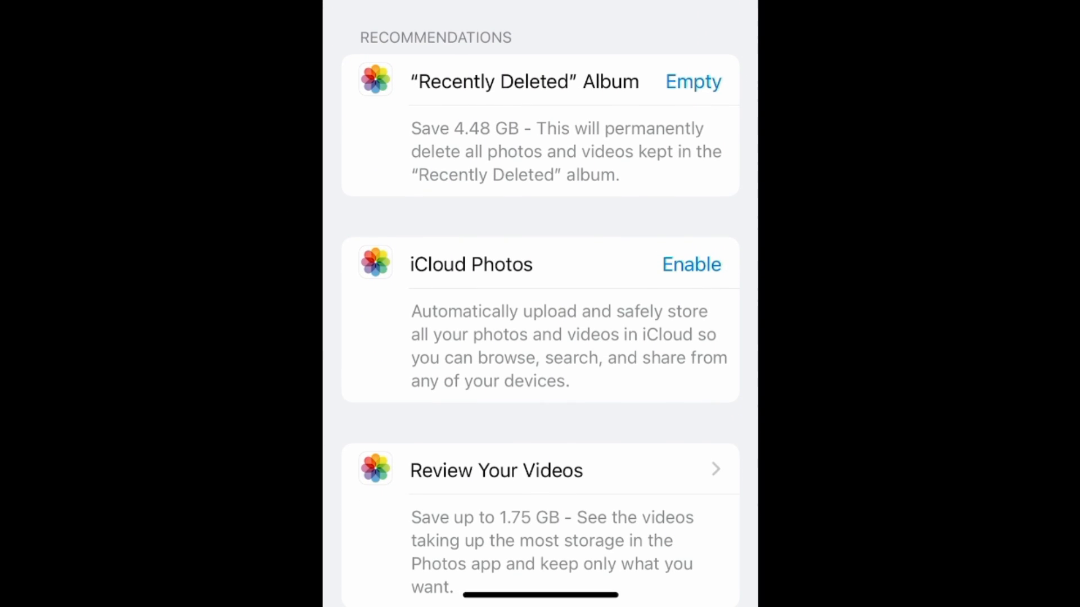
pyautogui.click(693, 81)
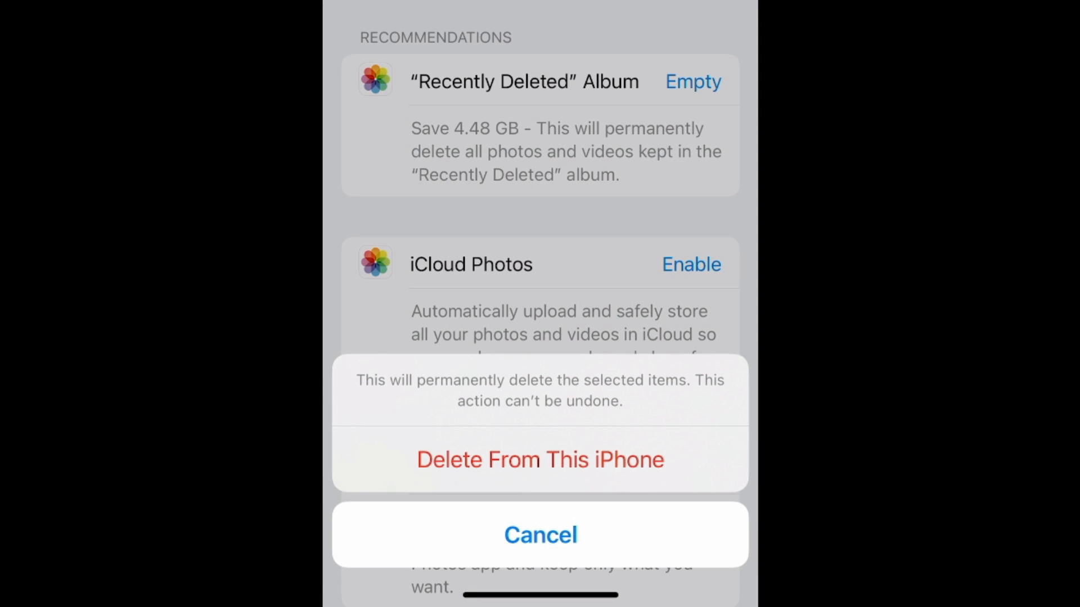
pyautogui.click(540, 535)
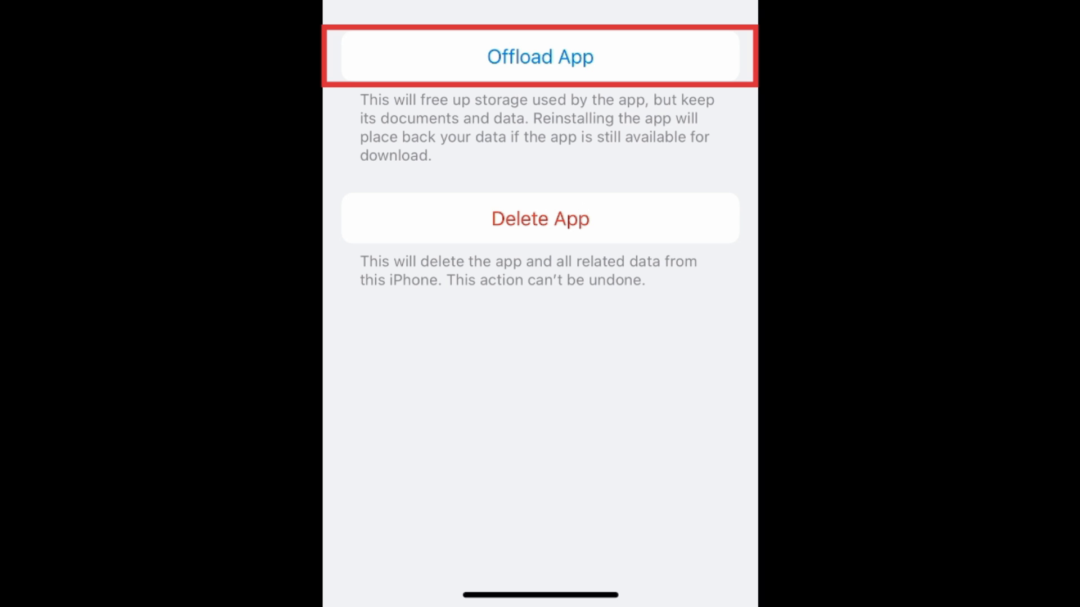
# Offload CapCut while keeping its documents and data
pyautogui.click(540, 57)
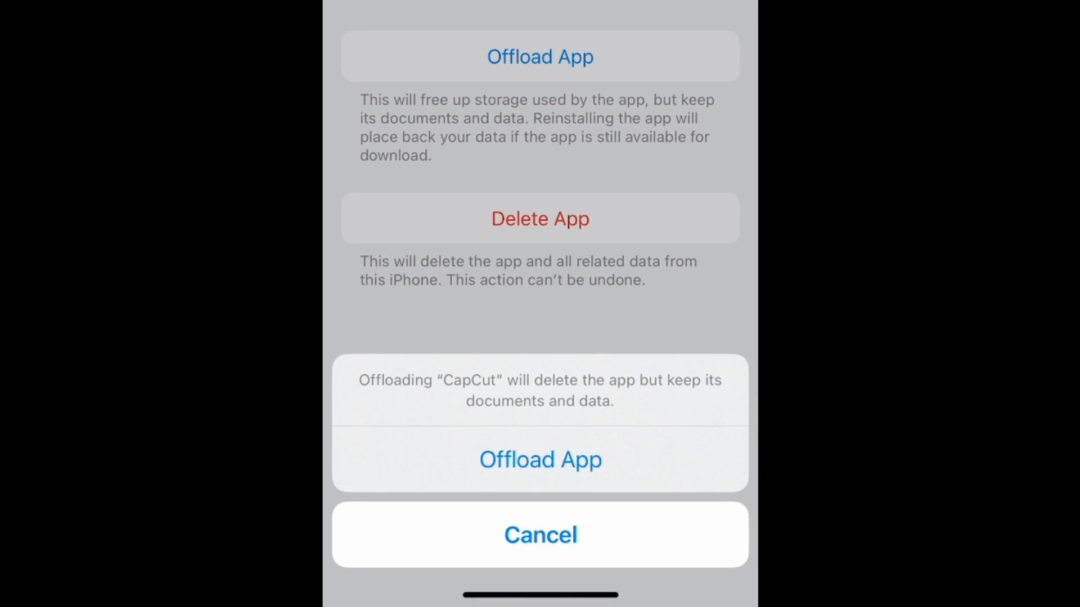
pyautogui.click(540, 536)
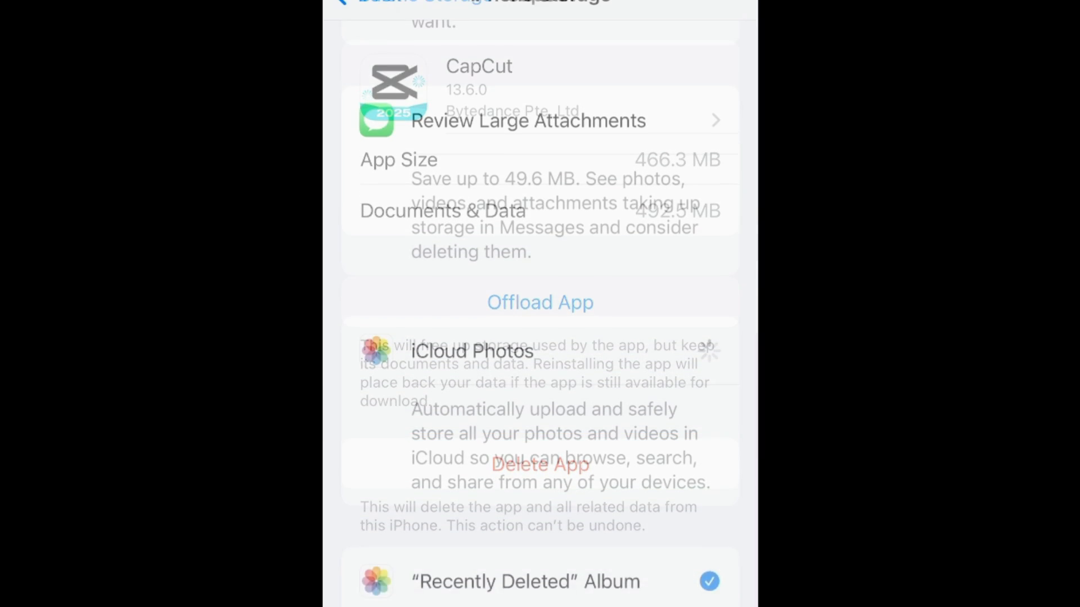
# Select and delete every large Messages attachment, then return home
pyautogui.click(529, 120)
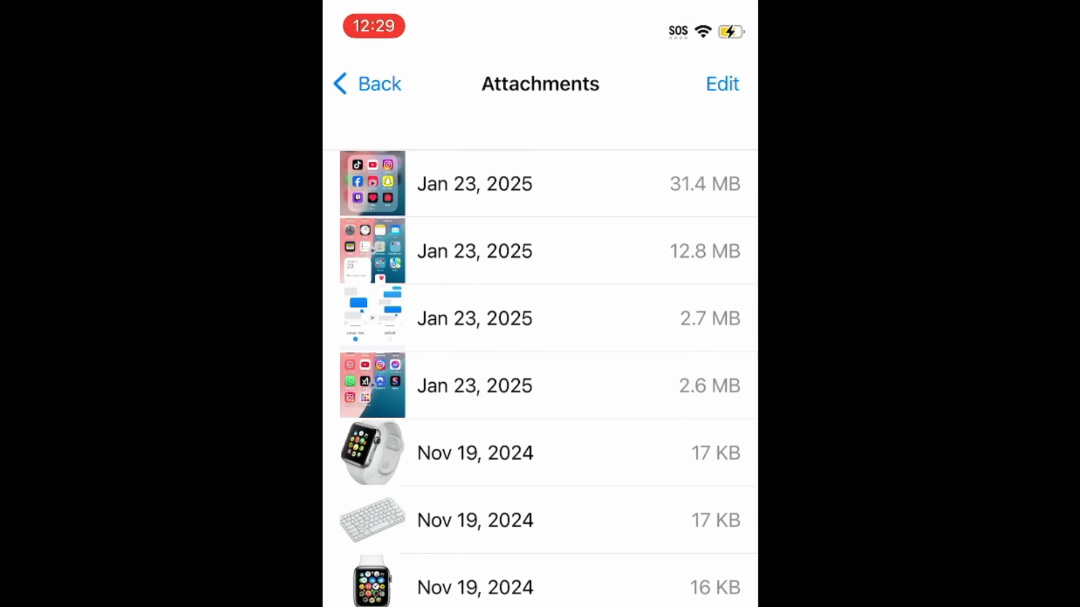
pyautogui.click(722, 83)
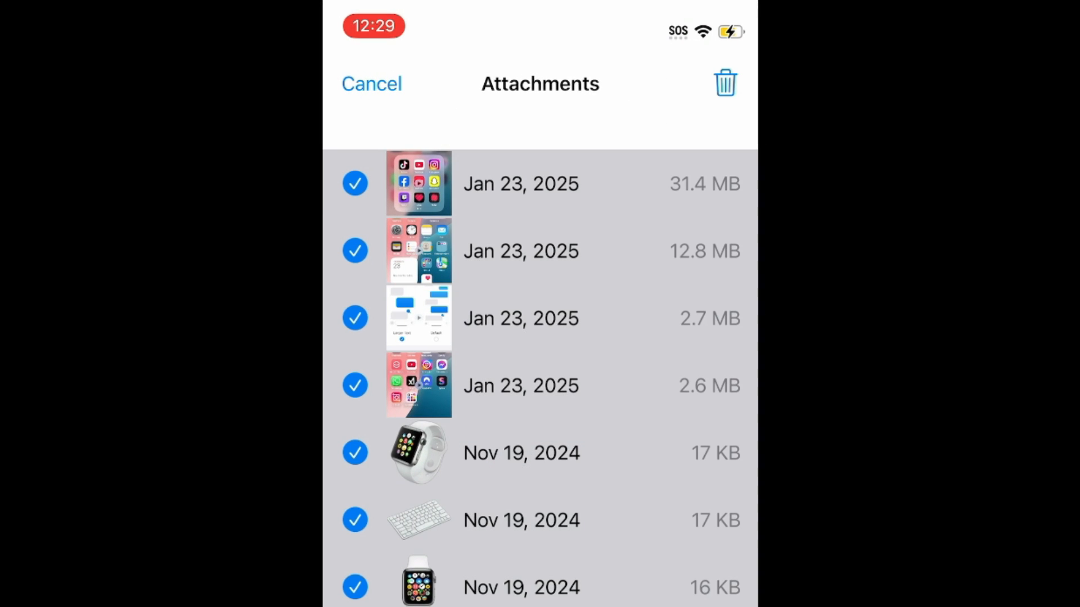
pyautogui.click(725, 83)
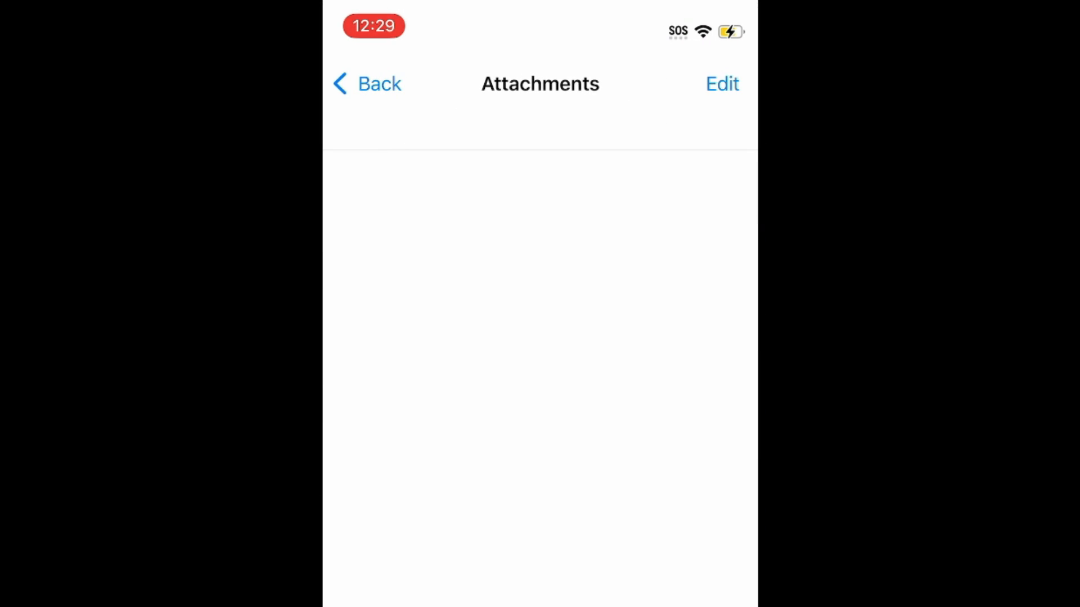
pyautogui.click(365, 83)
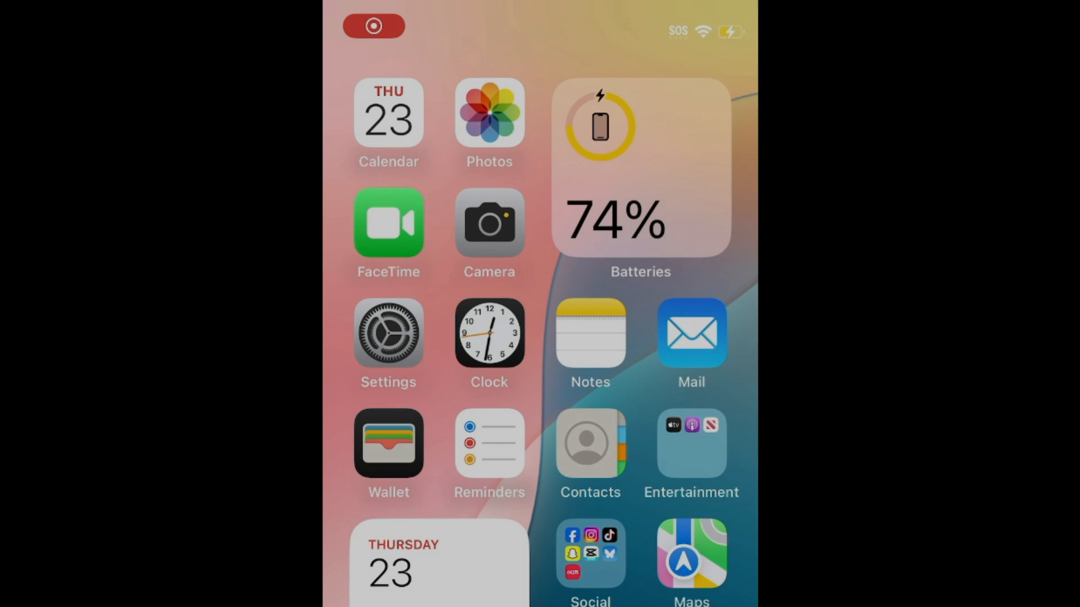
# Reopen iPhone Storage to confirm usage dropped to 26.8 GB of 128 GB
pyautogui.click(388, 334)
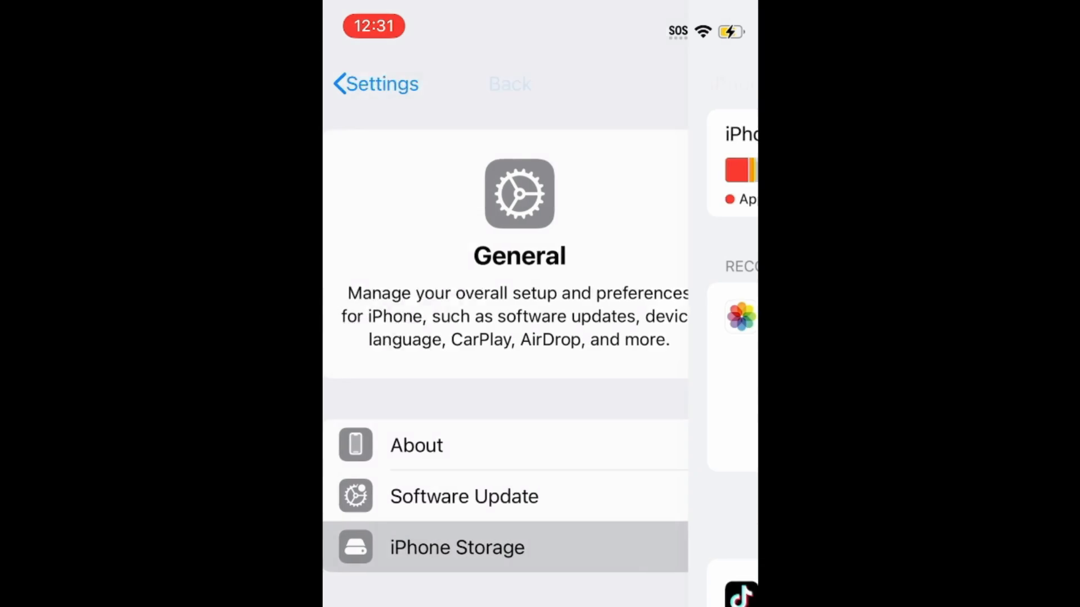
pyautogui.click(456, 547)
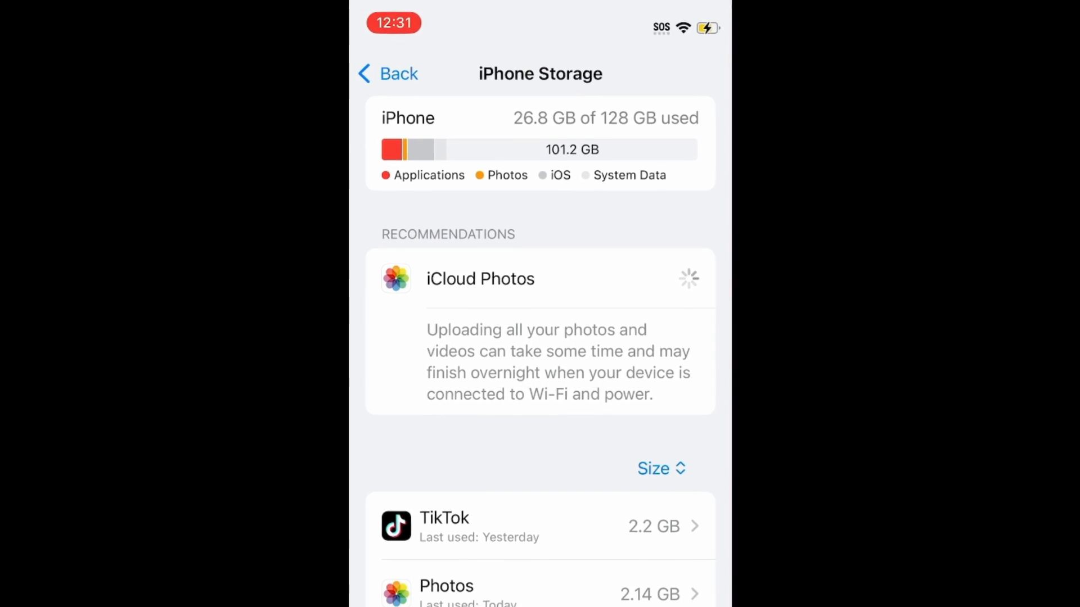